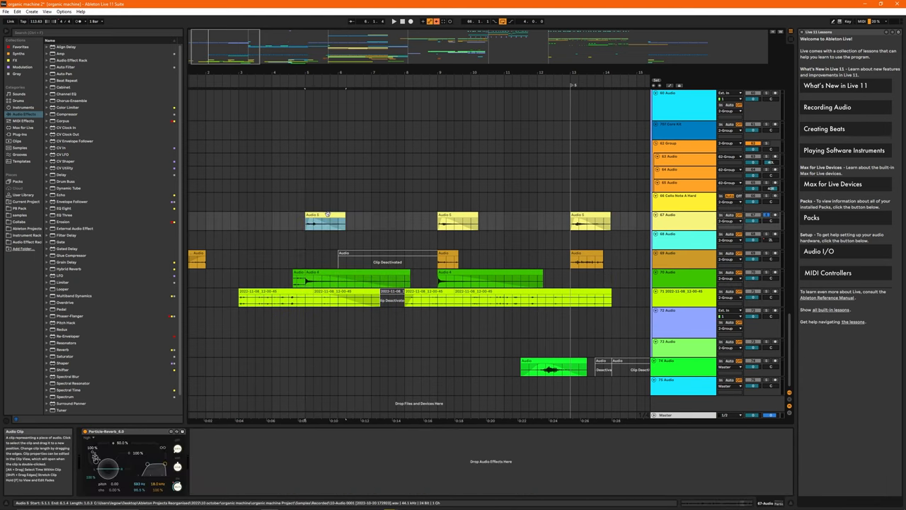
# Show the 39 Cello Note C Soft track's Simpler, Particle-Reverb and Pro-Q 3 chain.
pyautogui.click(394, 20)
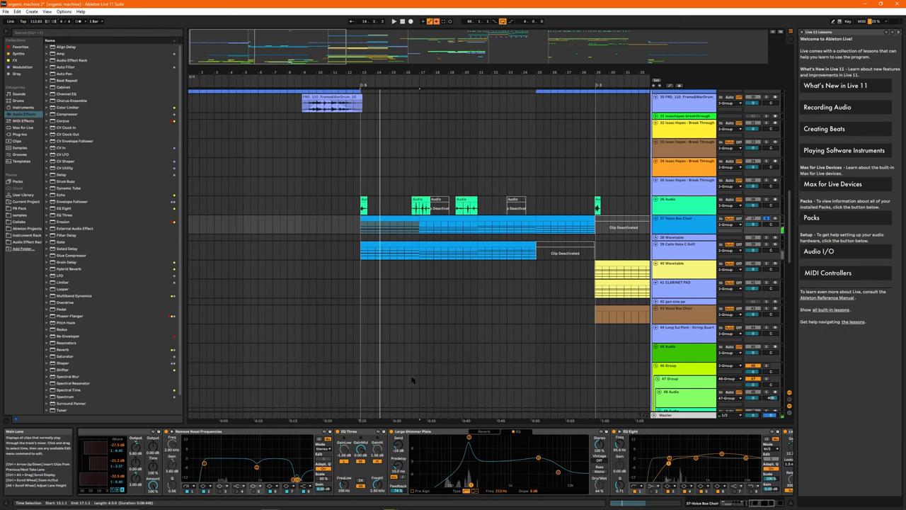
pyautogui.doubleClick(388, 249)
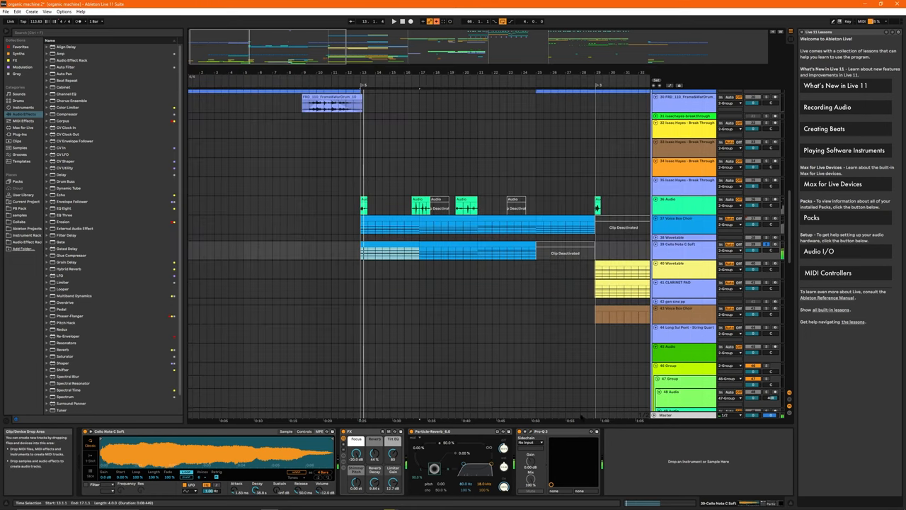
pyautogui.moveTo(503, 334)
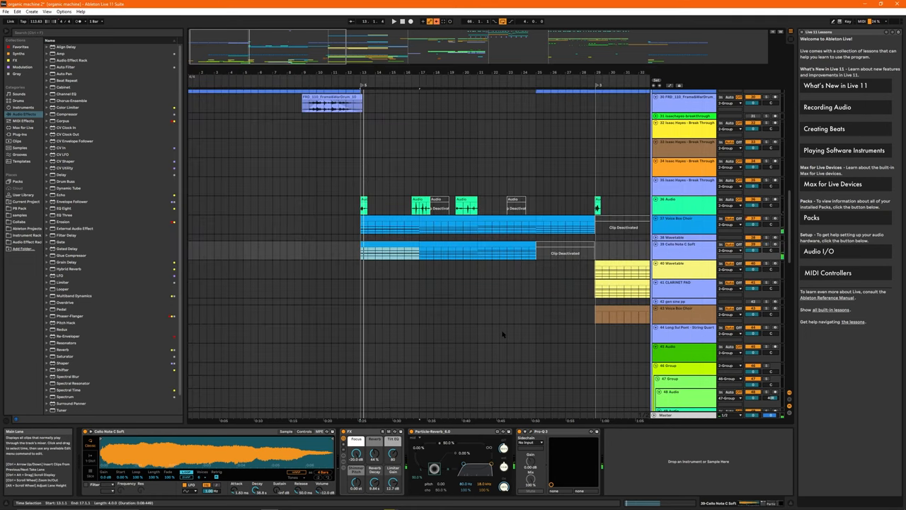
pyautogui.scroll(-3)
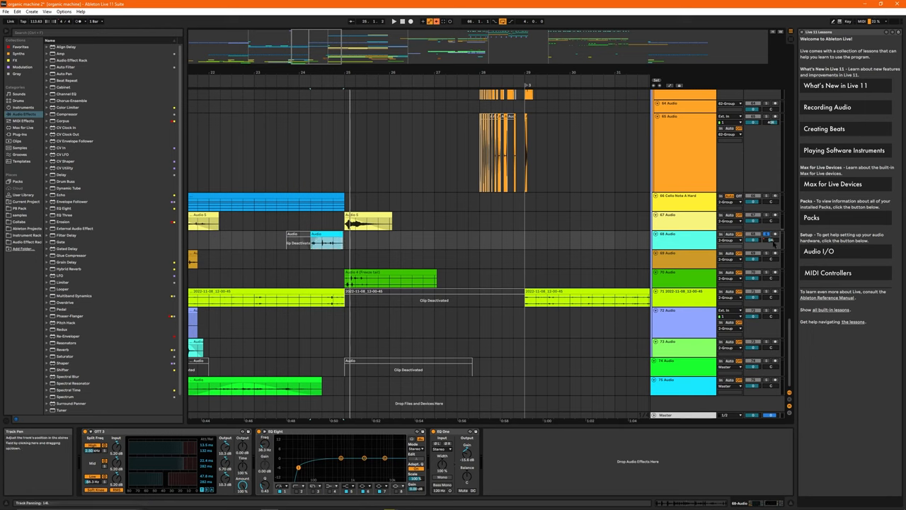
pyautogui.rightClick(765, 239)
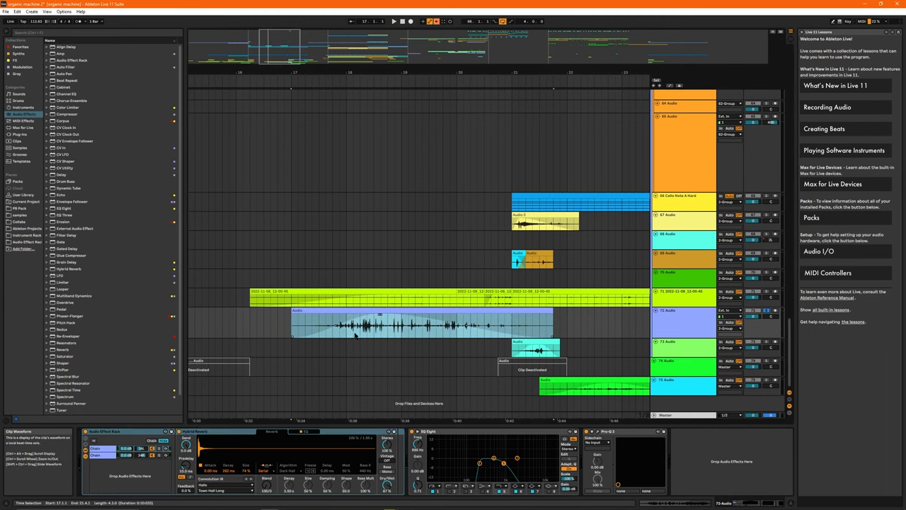
pyautogui.moveTo(355, 333)
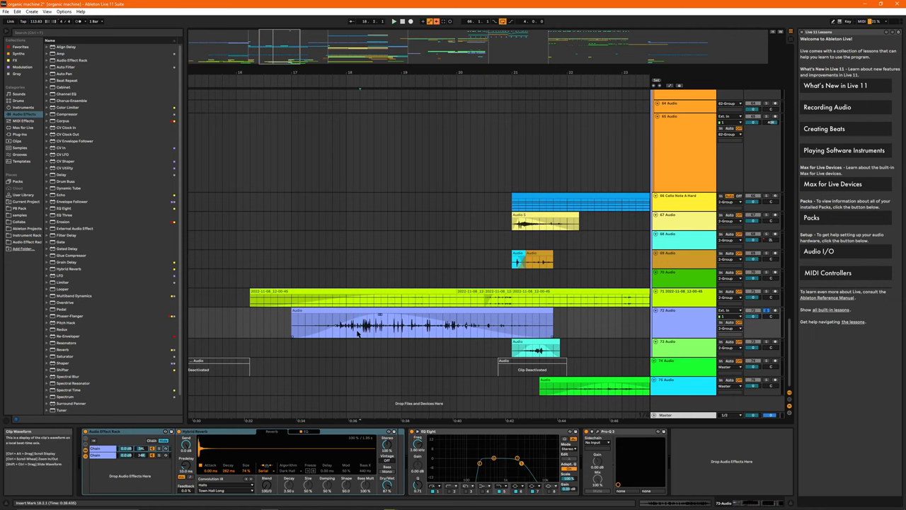
pyautogui.click(394, 21)
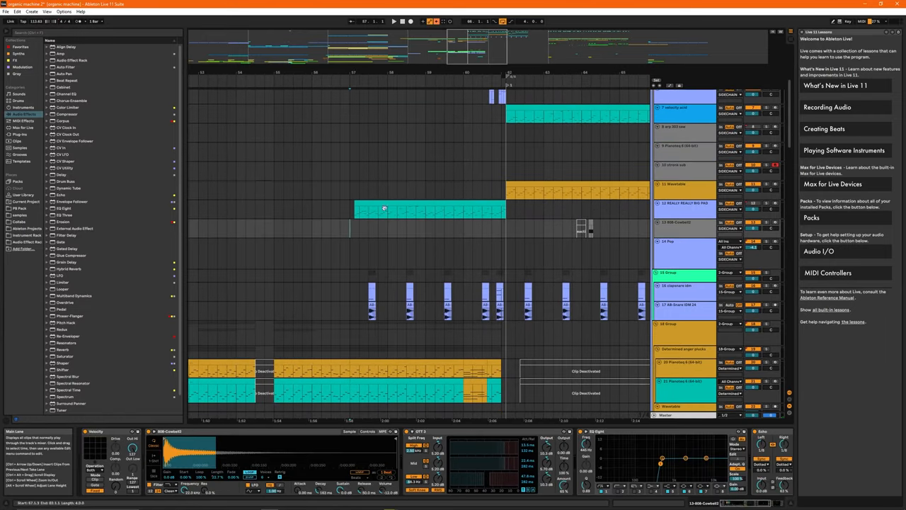
# Move to the later bars and select the snare clips on 17 AB Snare IDM 24.
pyautogui.scroll(-3)
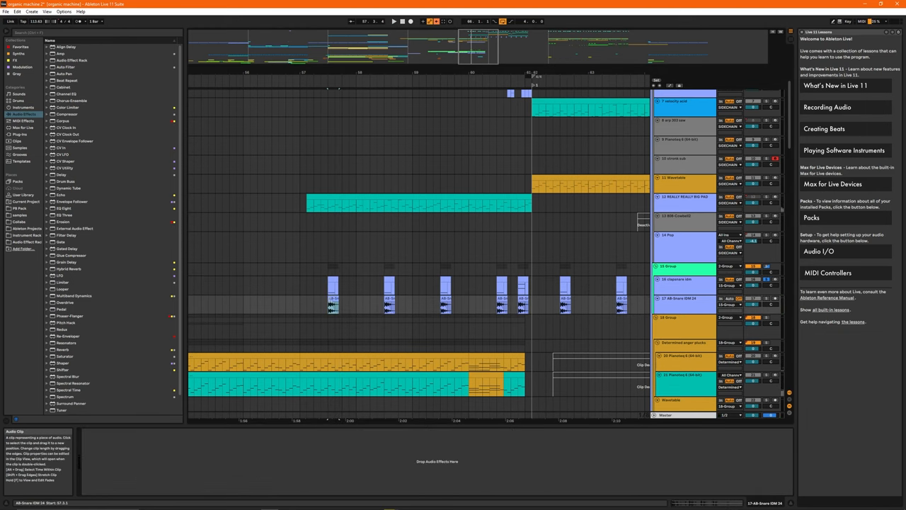
pyautogui.click(339, 374)
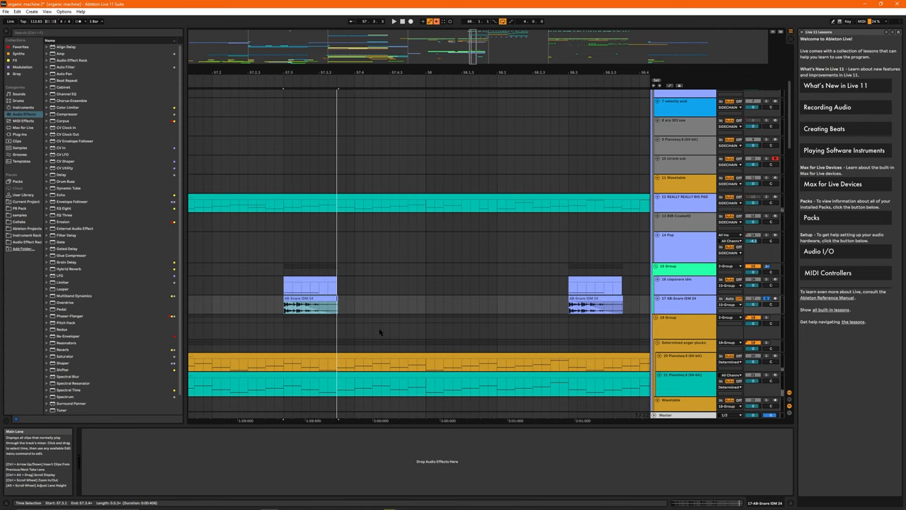
pyautogui.moveTo(529, 3)
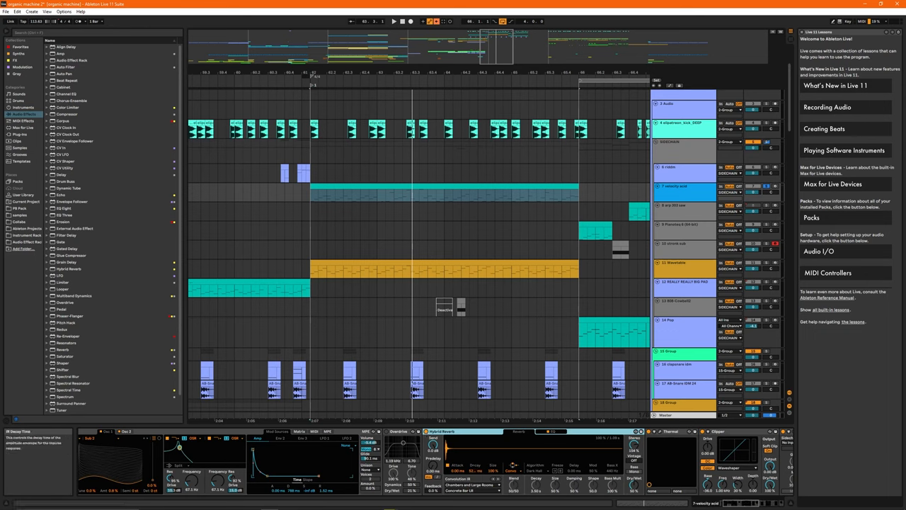
# Reveal more of the 7 velocity acid chain: Wavetable, Overdrive, Hybrid Reverb, Thermal, Clipper.
pyautogui.click(470, 490)
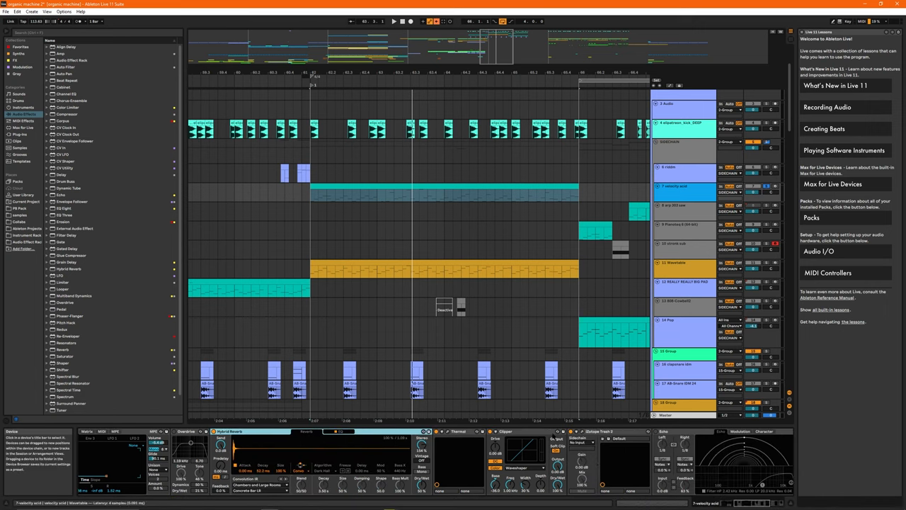
# View the iZotope Trash 2 window with the EDGE - ETHER impulse, then close it.
pyautogui.click(597, 431)
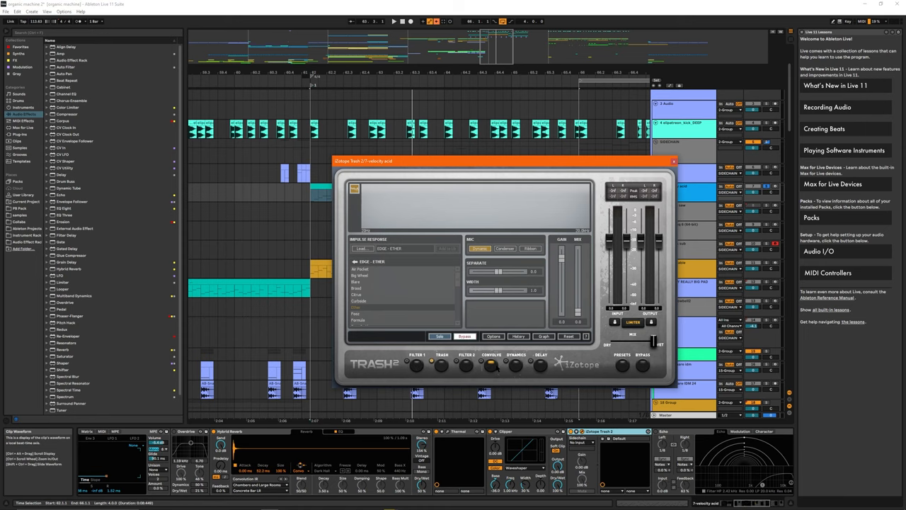
pyautogui.click(672, 161)
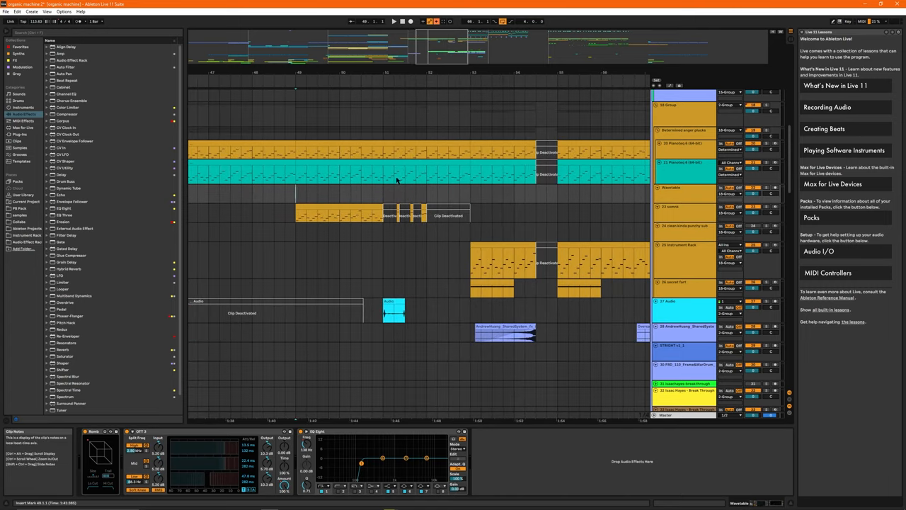
# Show the Wavetable track's OTT and EQ Eight chain among the Pianoboy tracks.
pyautogui.click(393, 22)
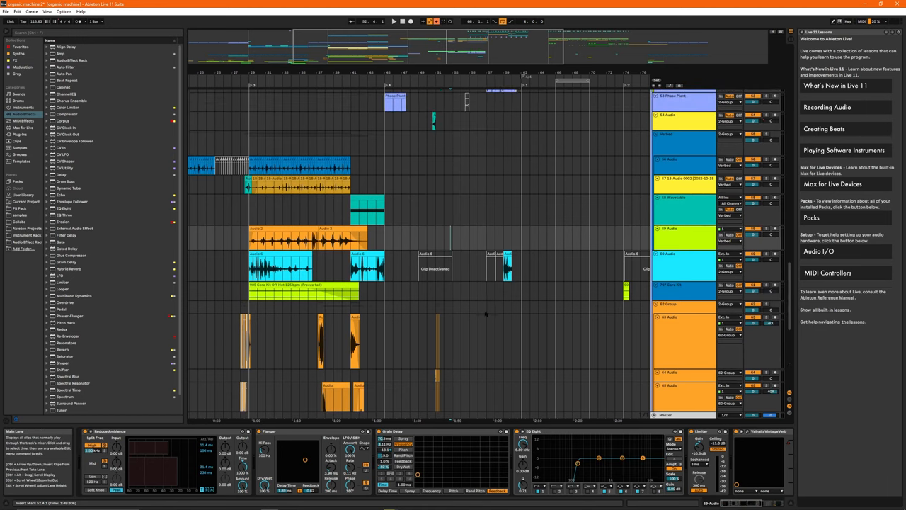
pyautogui.scroll(-3)
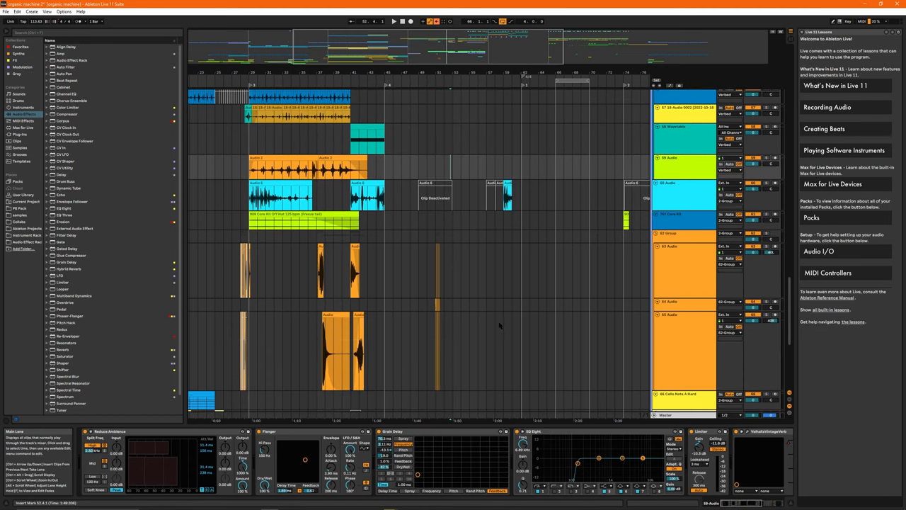